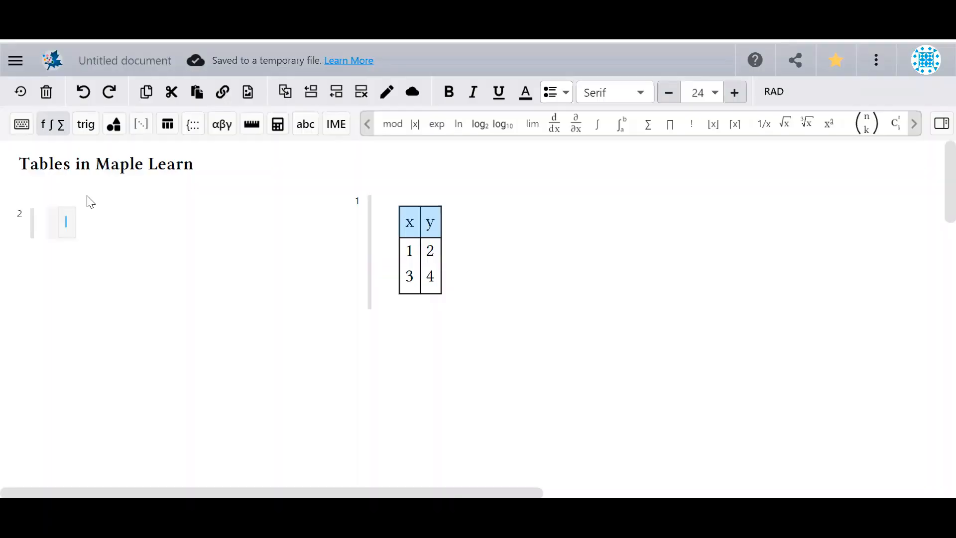
mouse_move(51, 191)
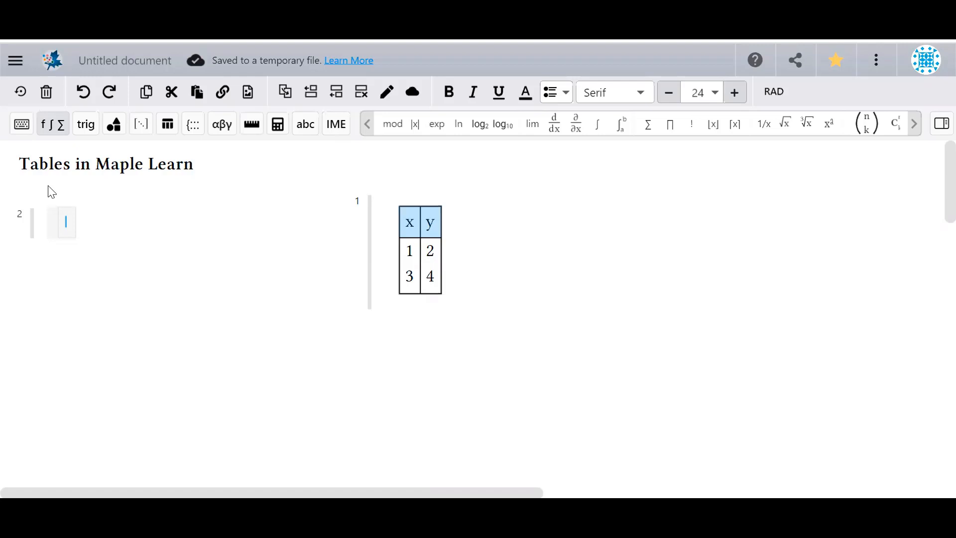
mouse_move(204, 210)
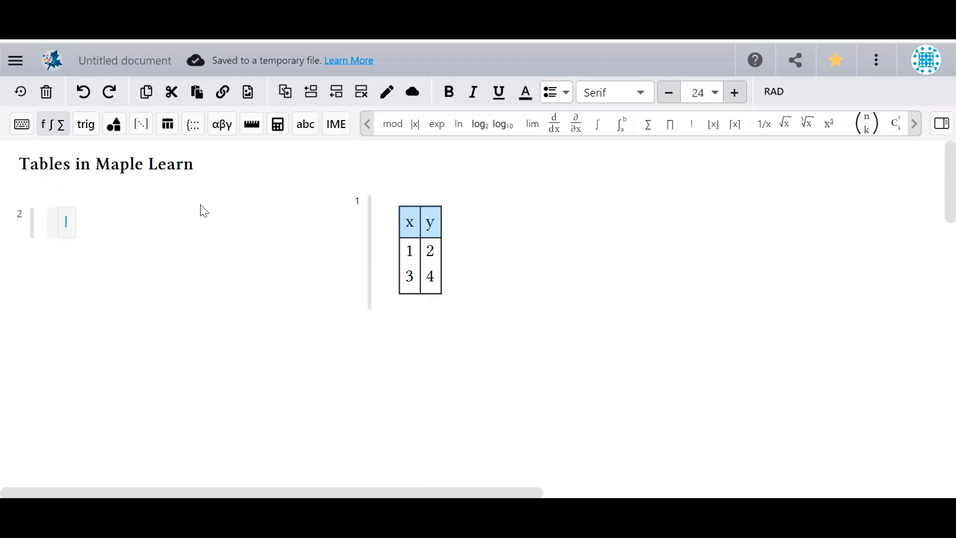
mouse_move(167, 124)
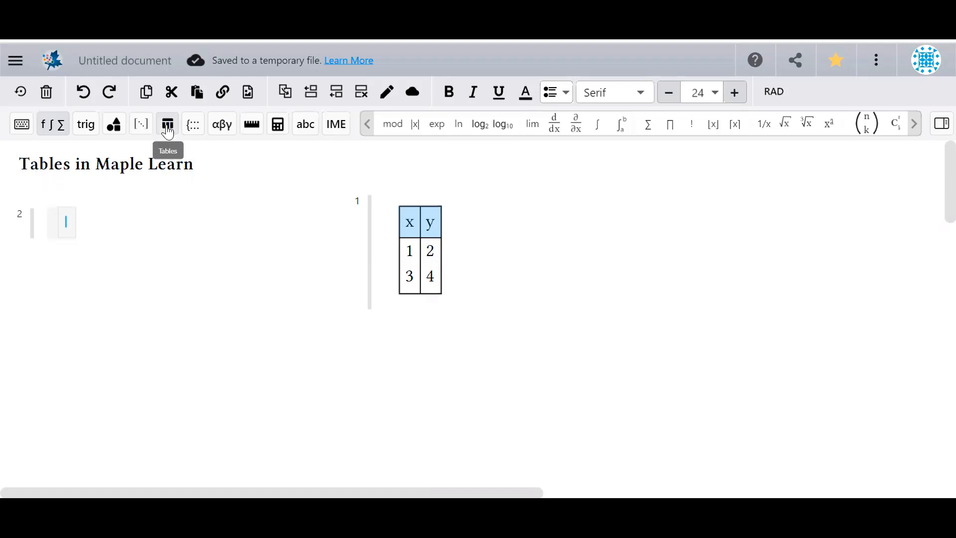
Insert a vertical x table and a horizontal x table from the Tables palette
click(167, 124)
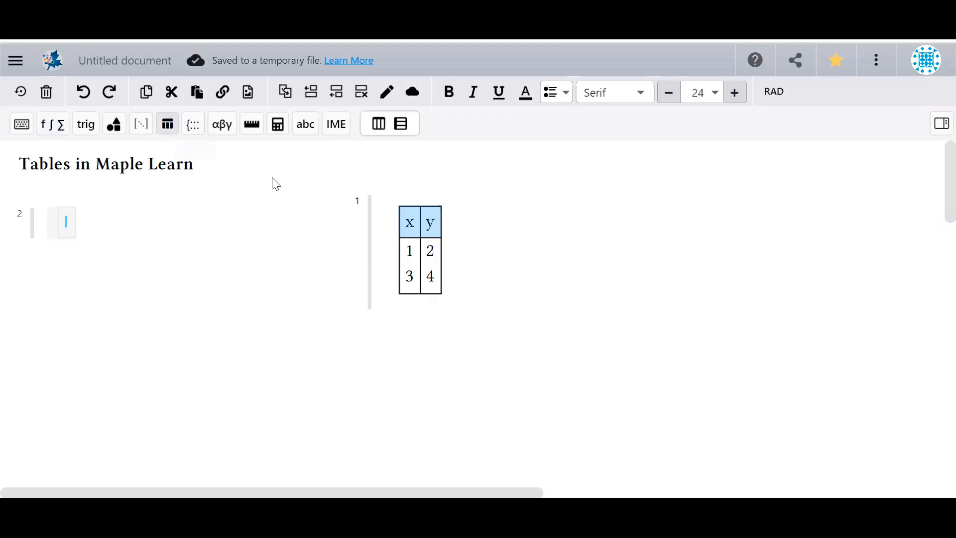
mouse_move(363, 150)
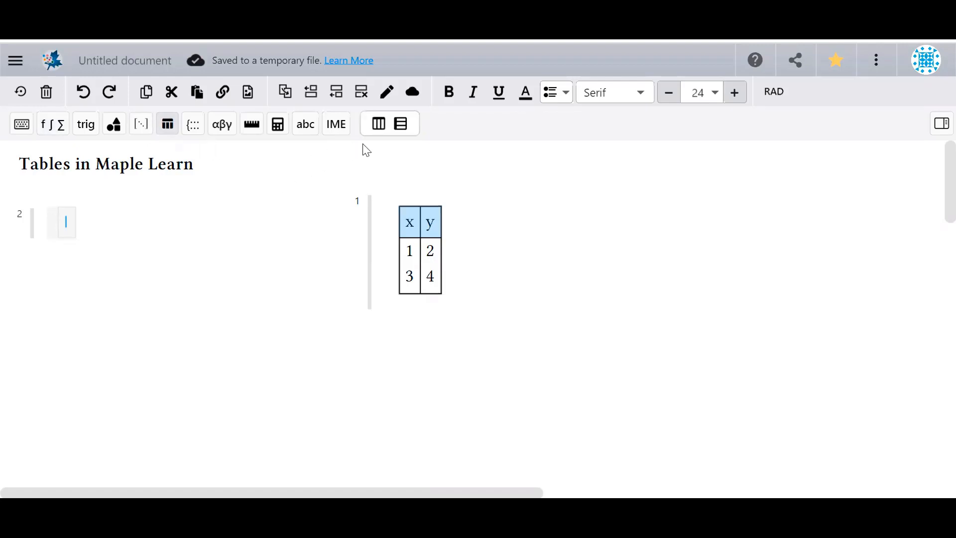
mouse_move(378, 124)
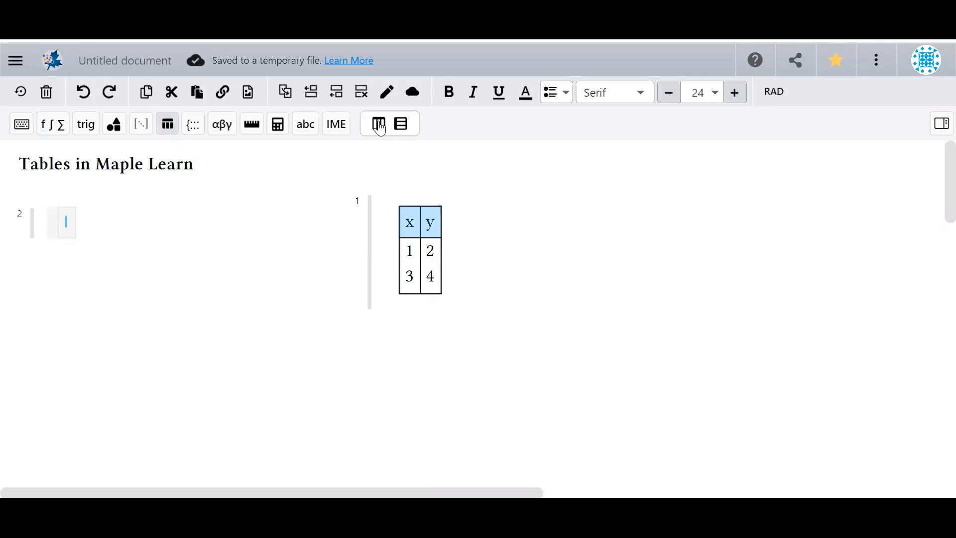
click(378, 124)
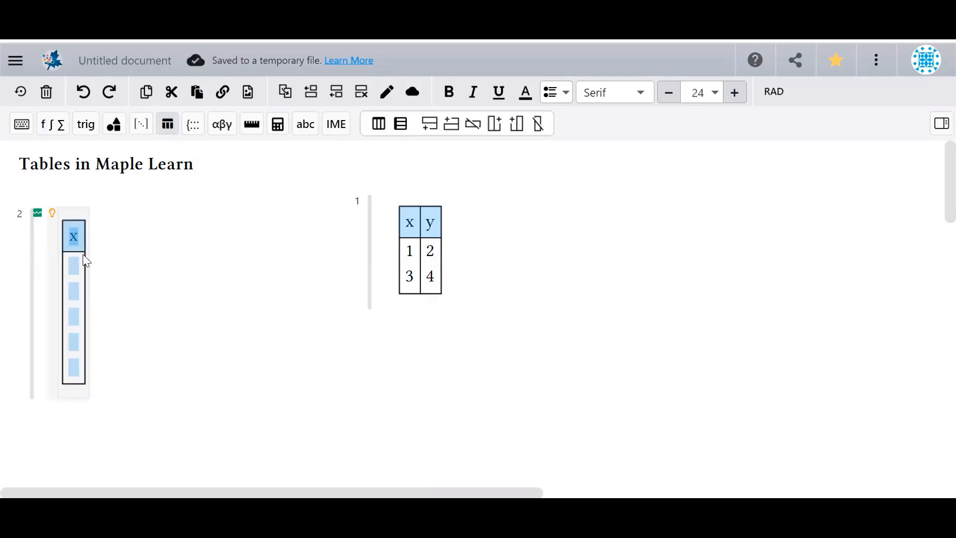
mouse_move(400, 124)
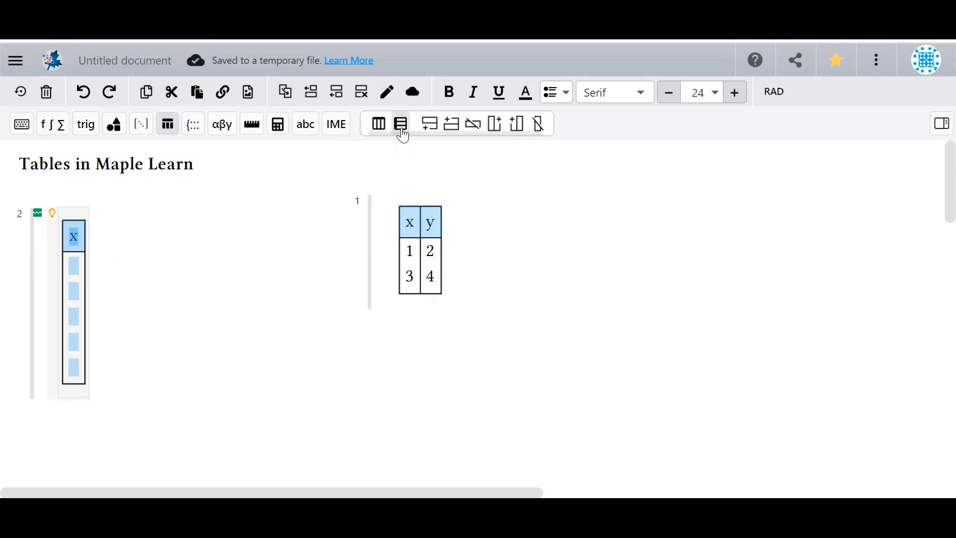
click(400, 124)
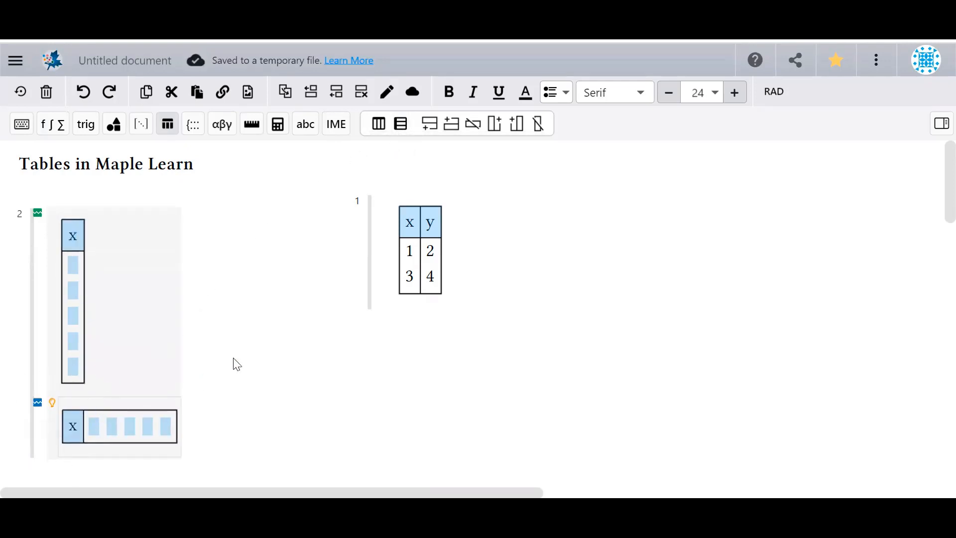
mouse_move(256, 357)
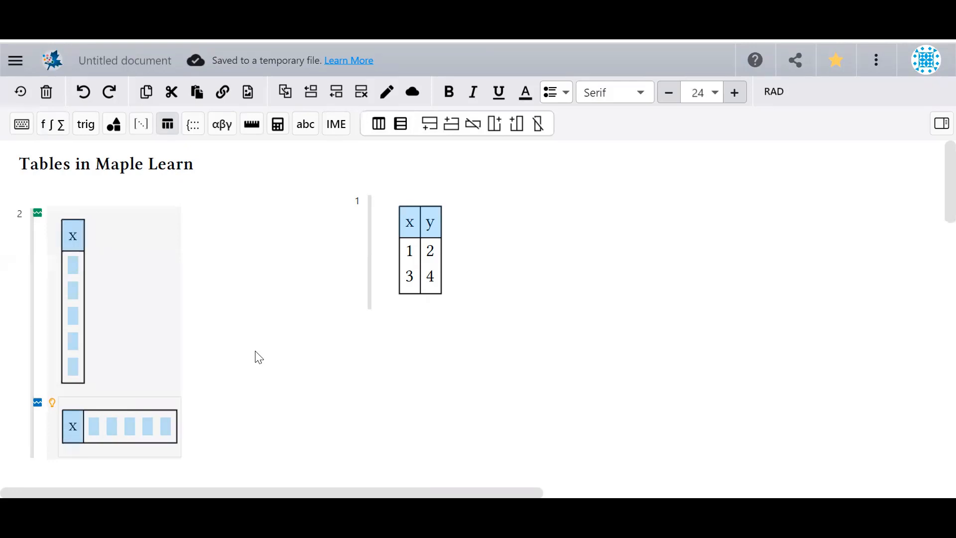
mouse_move(413, 254)
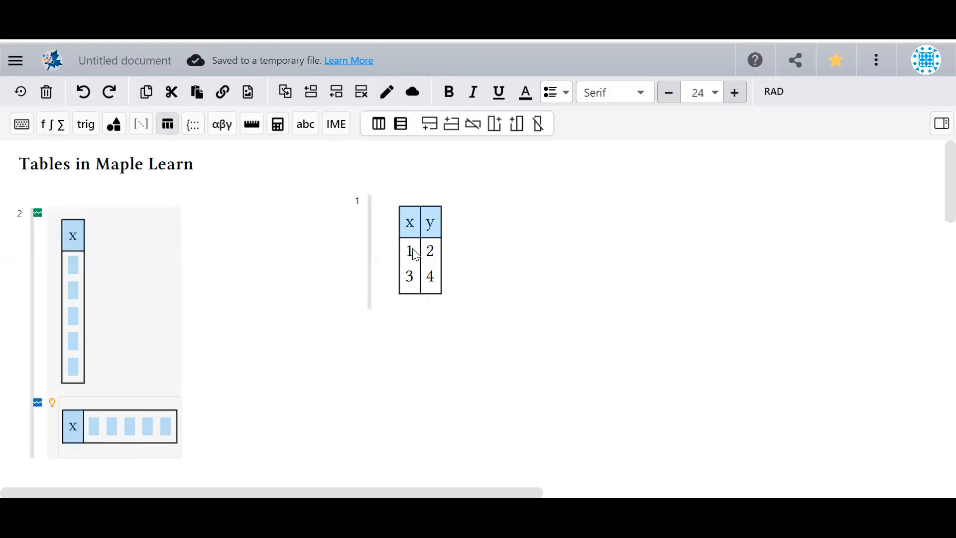
Add blank rows and an empty middle column to the x–y table, and delete its 1, 2 row
click(410, 251)
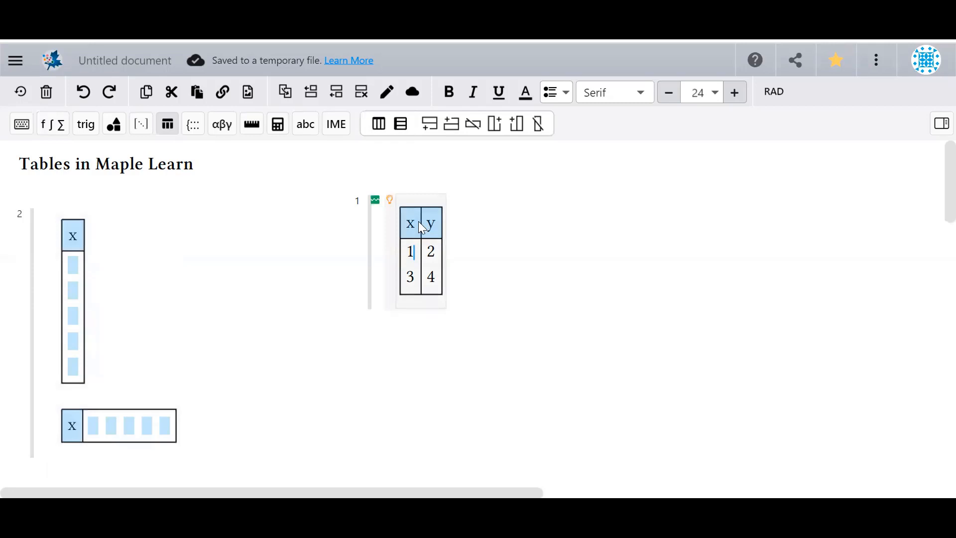
mouse_move(567, 150)
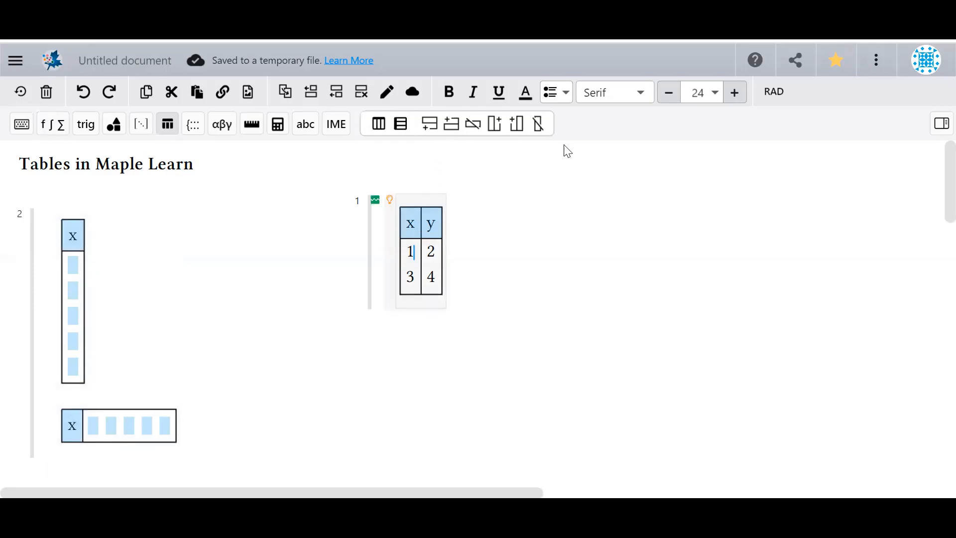
mouse_move(429, 124)
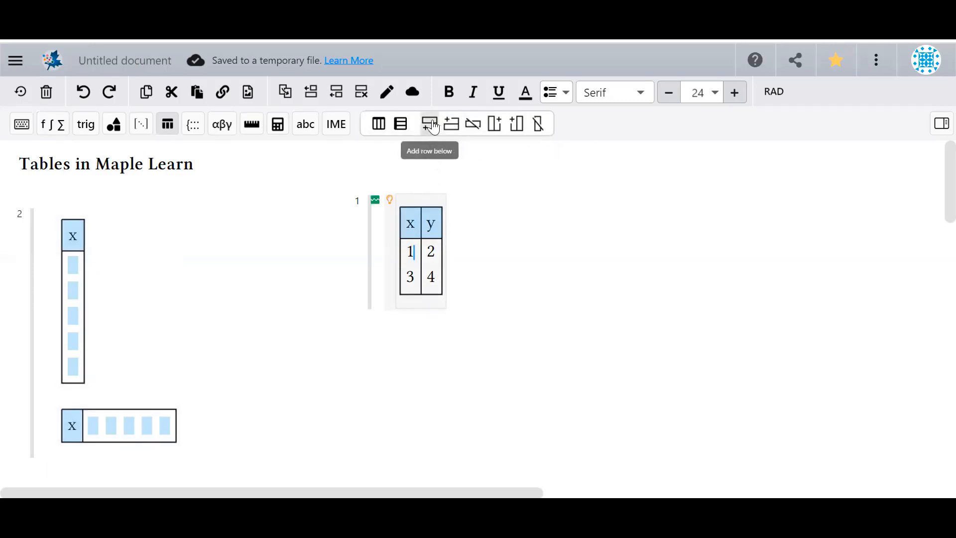
click(429, 124)
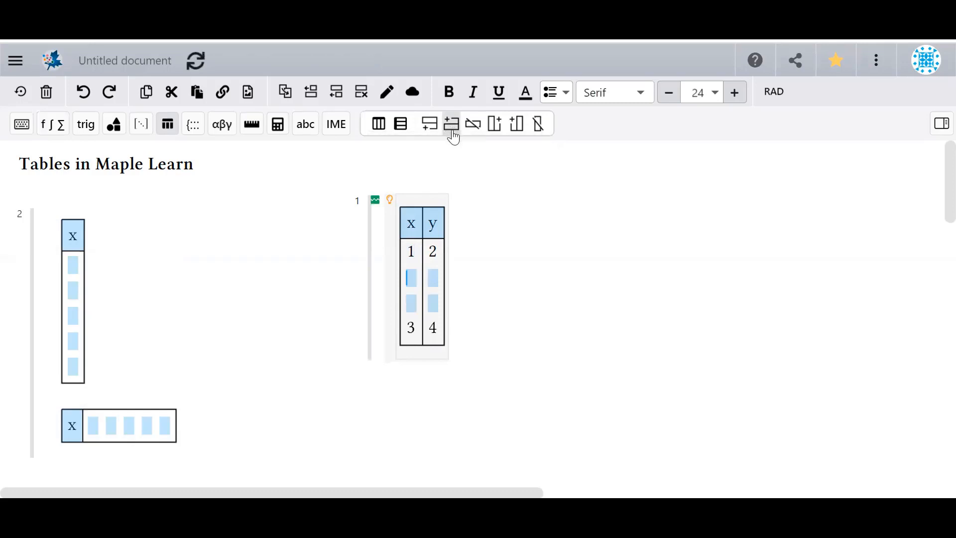
mouse_move(493, 124)
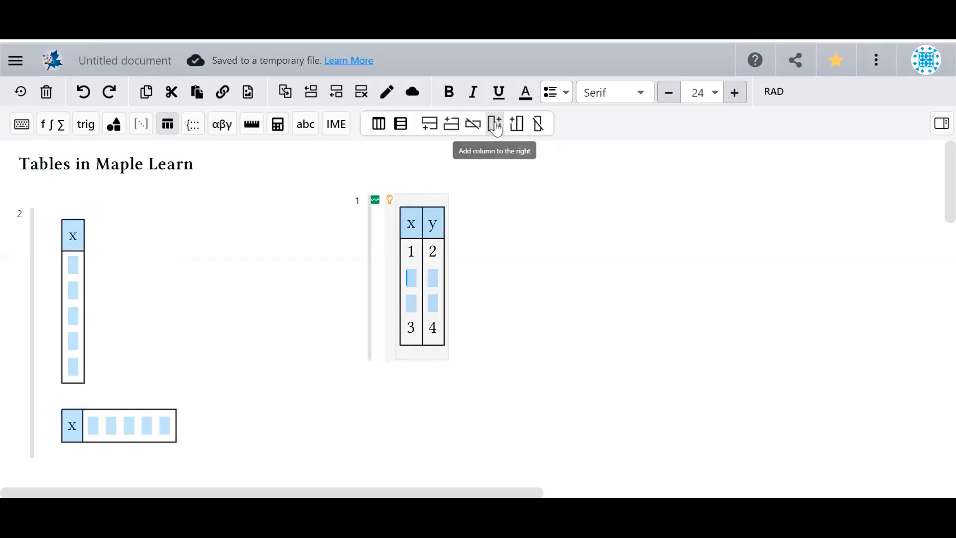
click(495, 123)
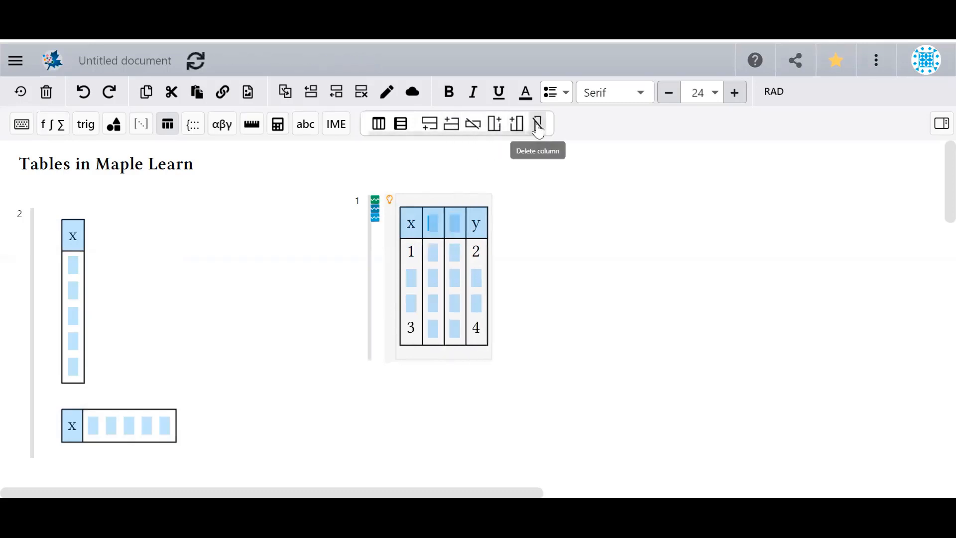
click(537, 123)
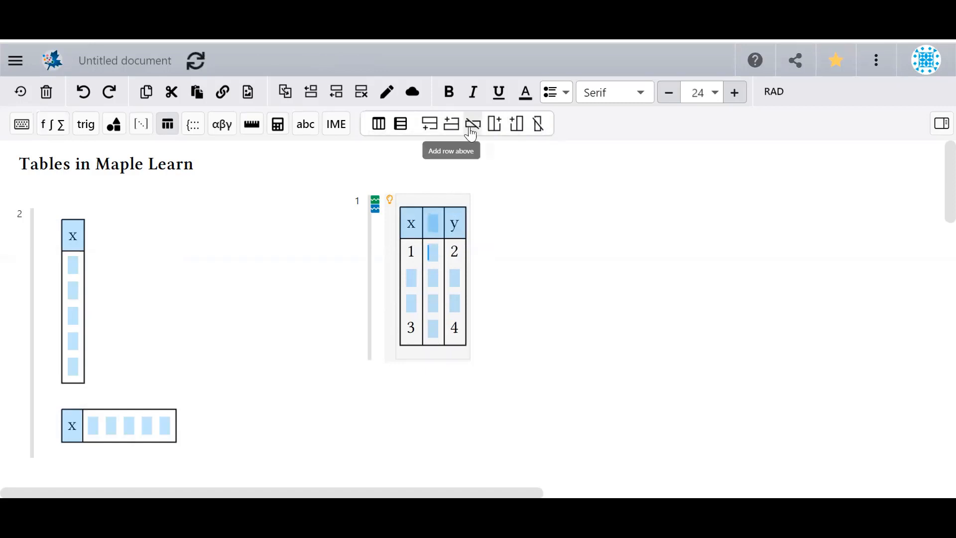
click(473, 123)
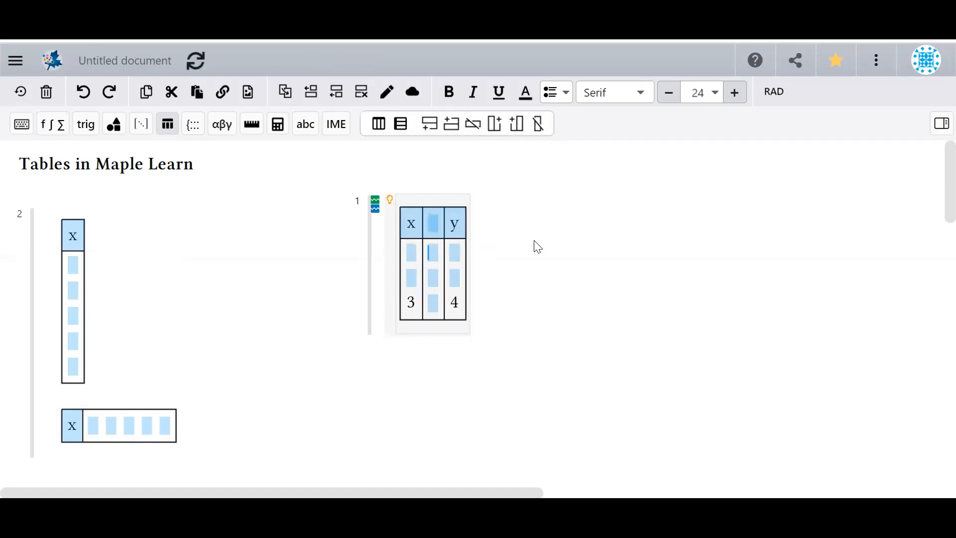
Scroll past the Keyboard Shortcuts table to the vertical and horizontal x, a, b tables
scroll(down, 3)
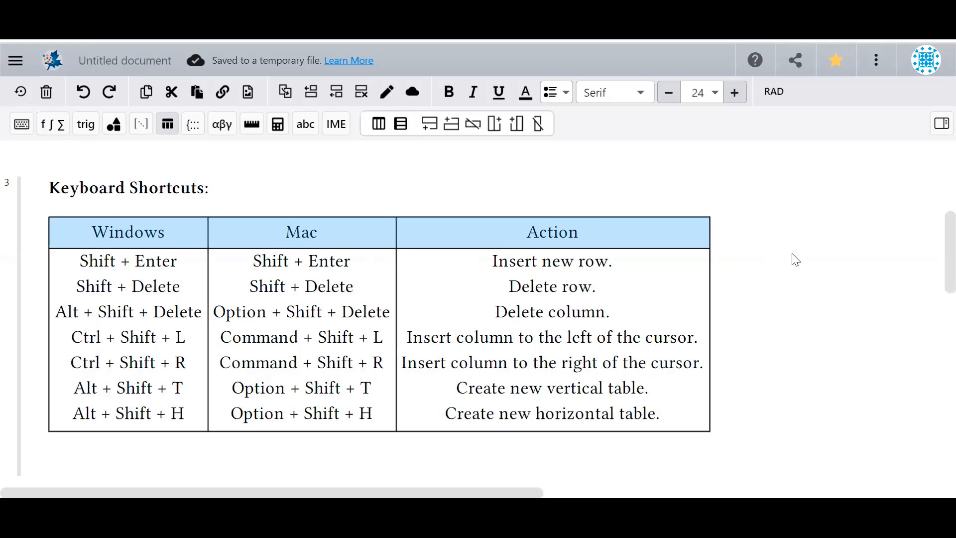
scroll(down, 3)
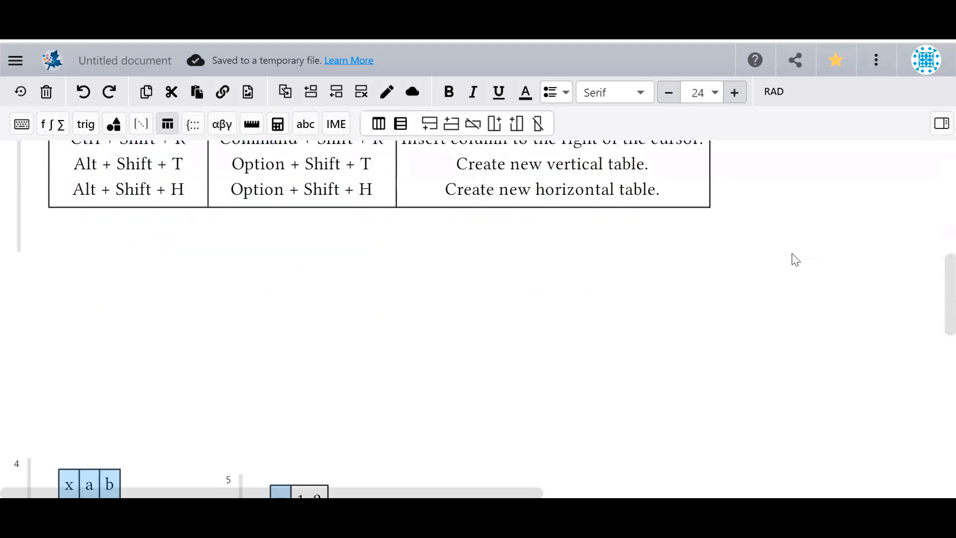
scroll(down, 3)
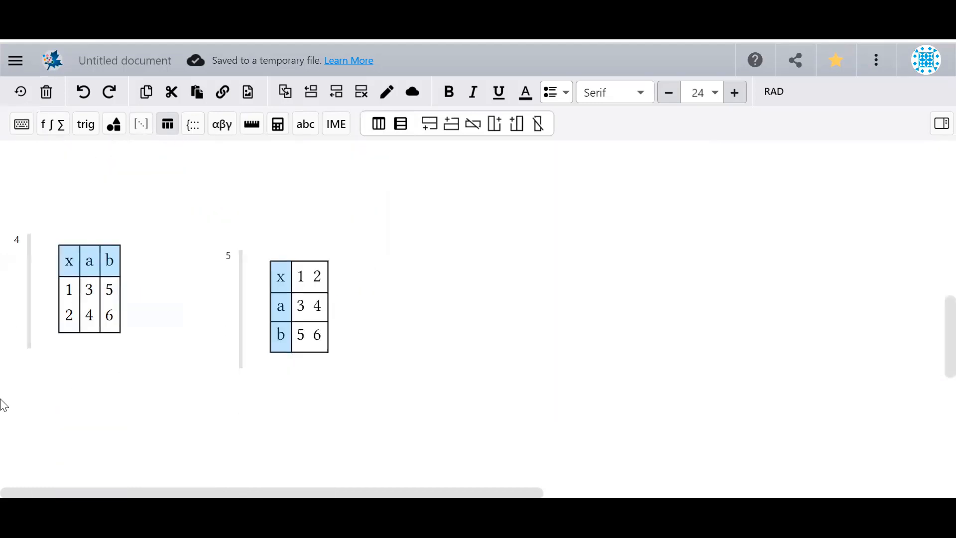
Plot the vertical x, a, b table's a and b columns as points in the context panel
click(90, 289)
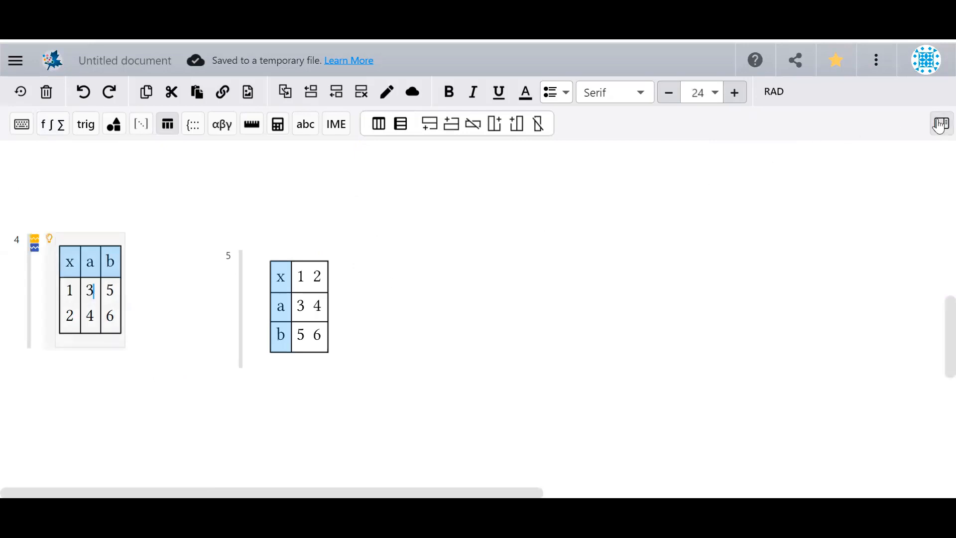
mouse_move(940, 125)
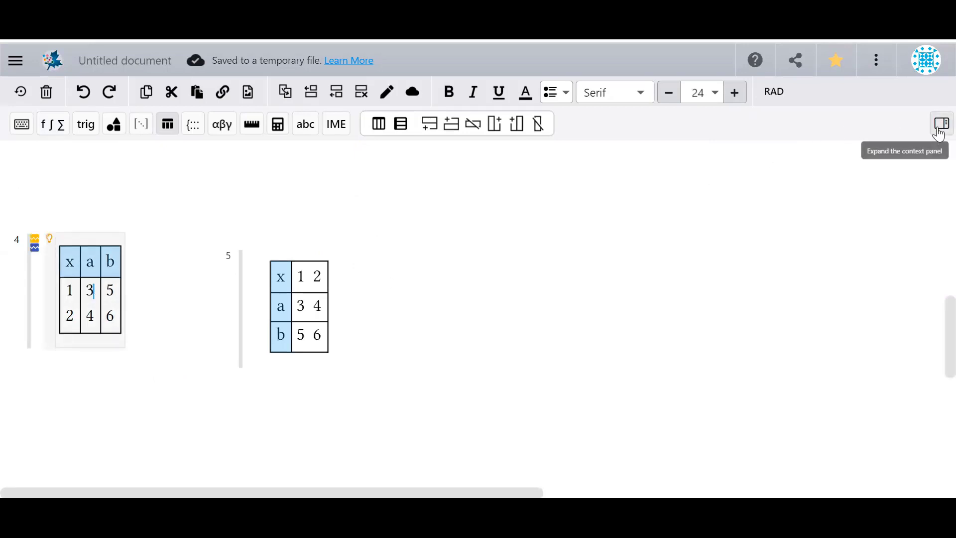
click(940, 122)
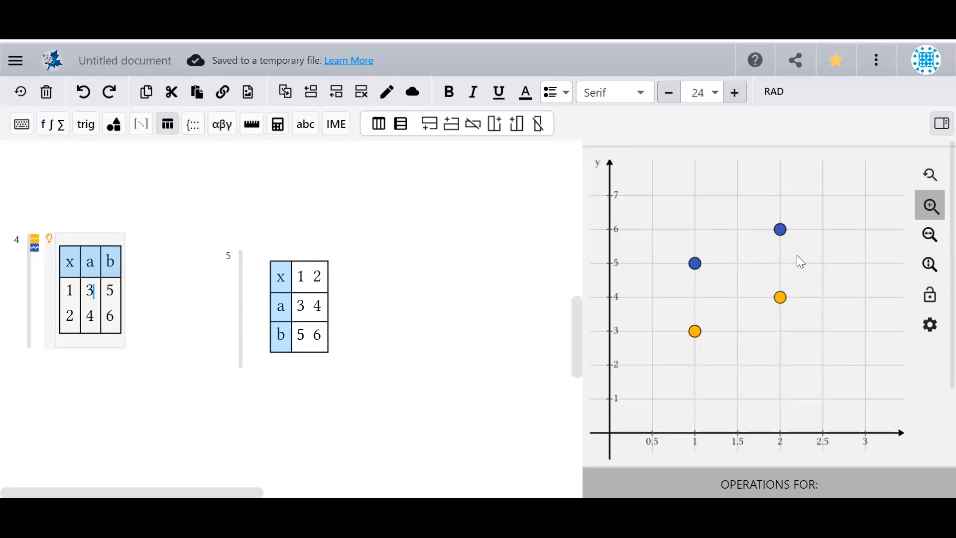
mouse_move(402, 473)
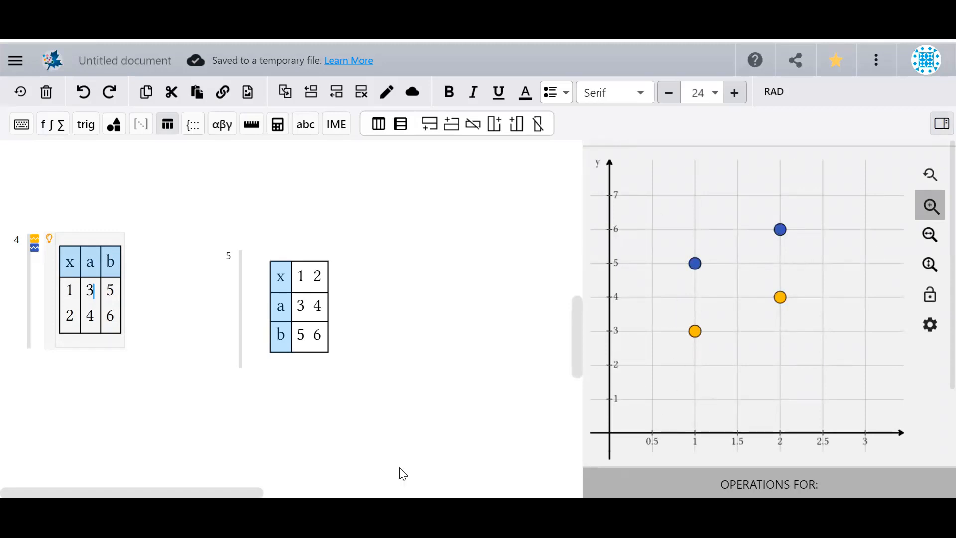
mouse_move(59, 357)
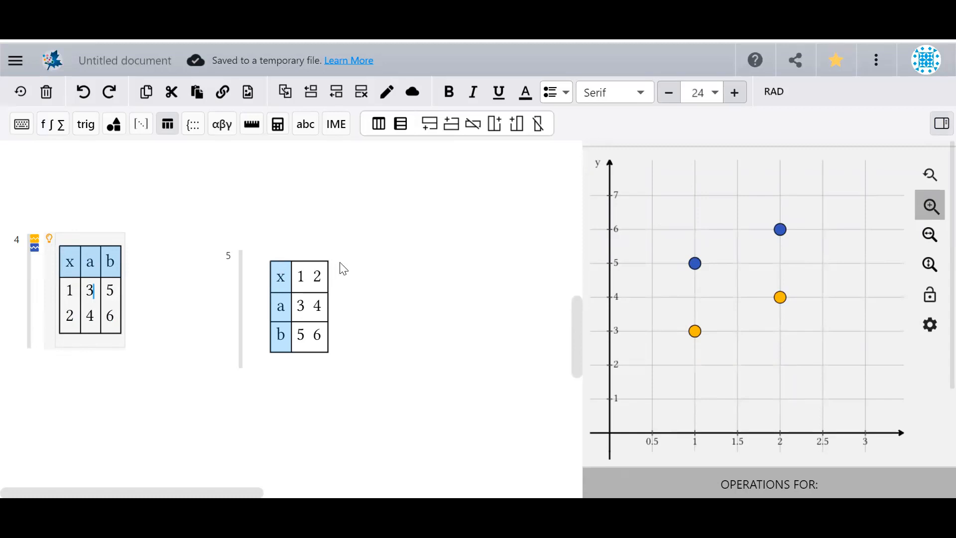
mouse_move(416, 355)
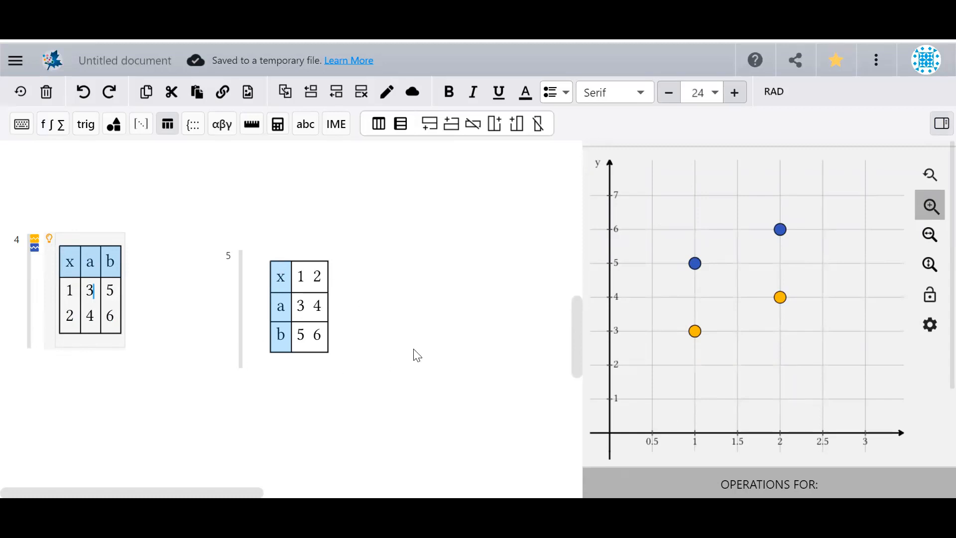
mouse_move(342, 412)
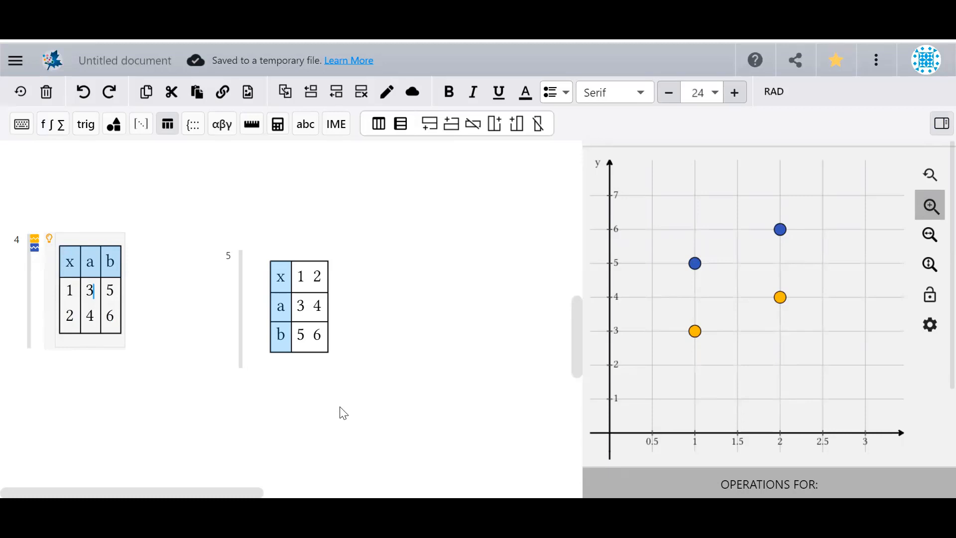
mouse_move(758, 291)
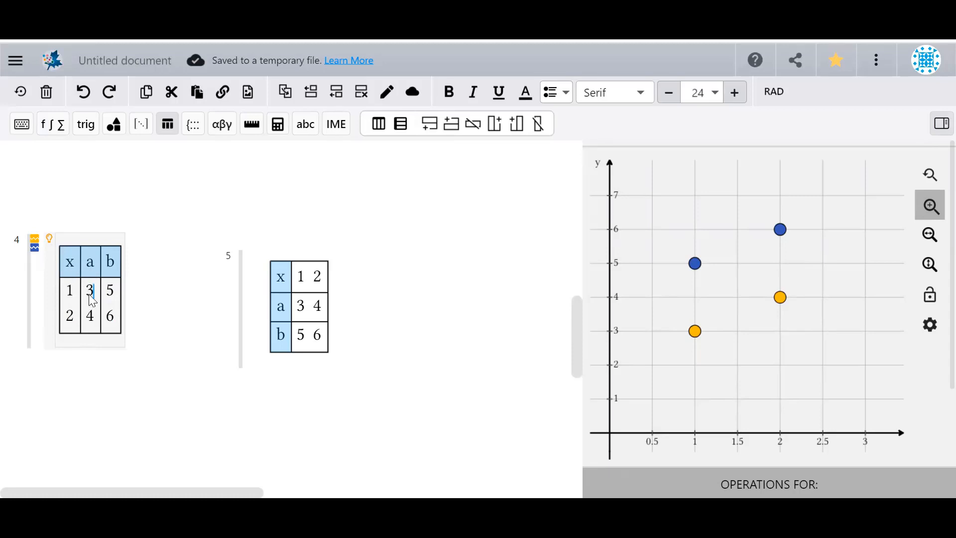
mouse_move(828, 218)
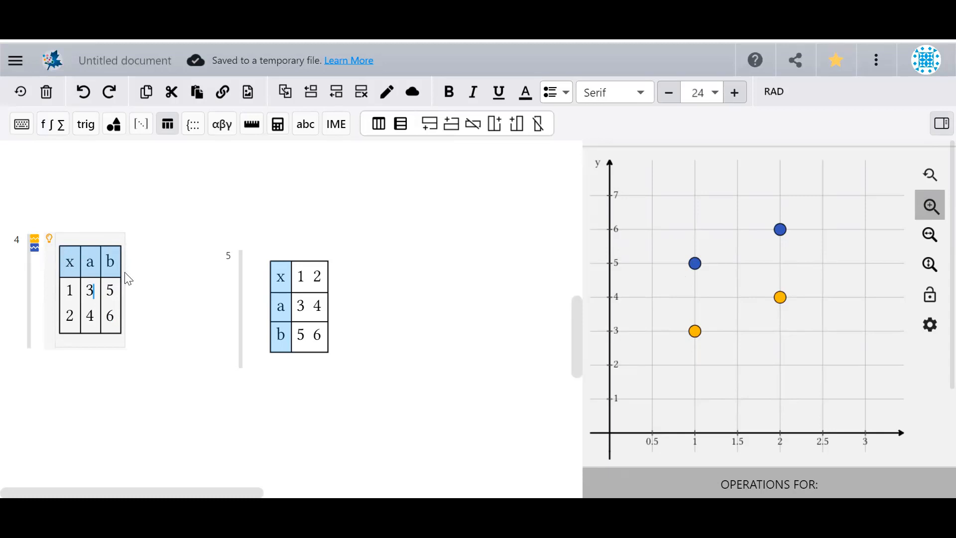
mouse_move(38, 340)
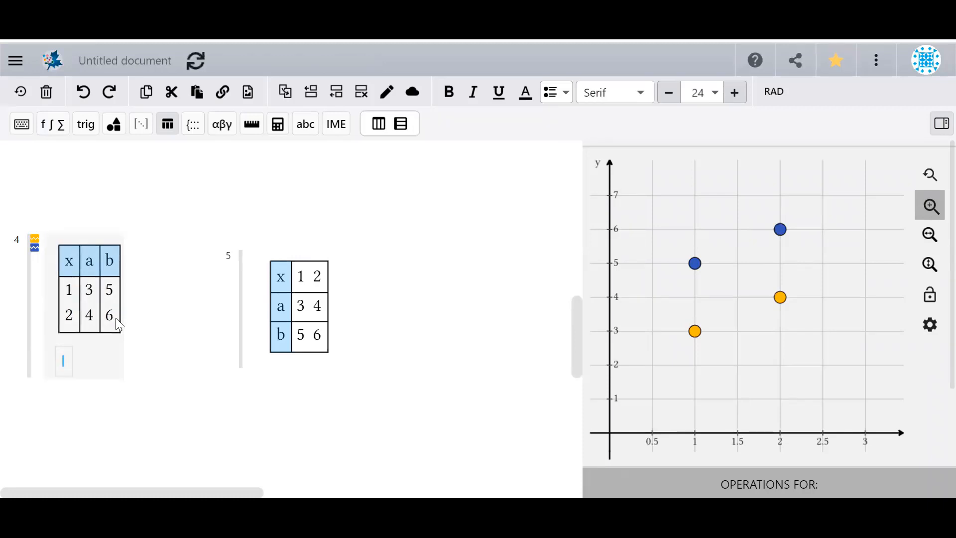
Enter a(1) under the vertical table to reference column a's first value
text(a()
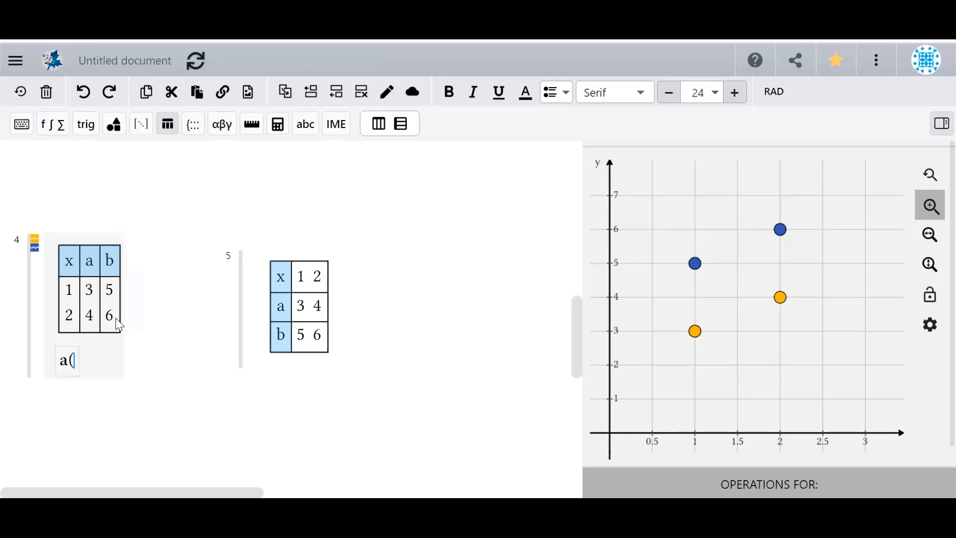
text(1))
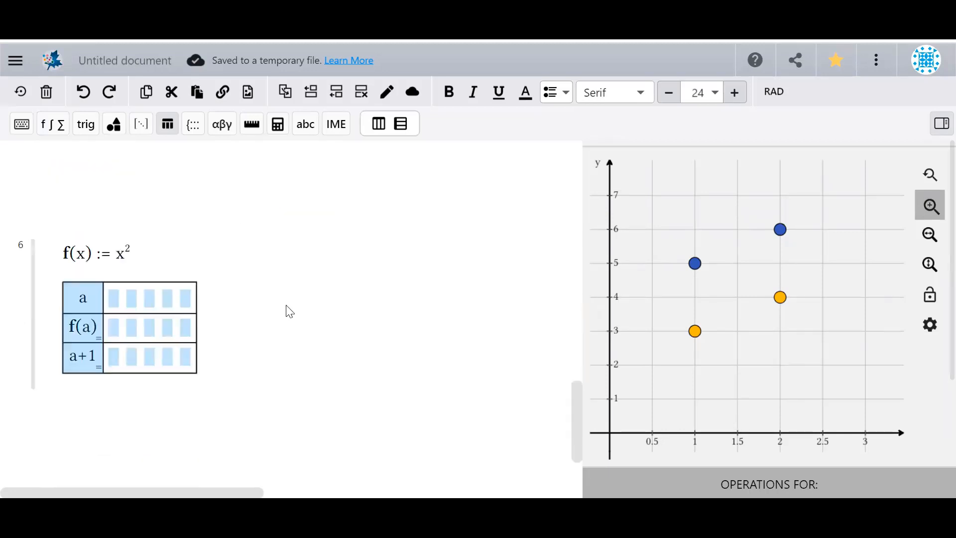
mouse_move(259, 291)
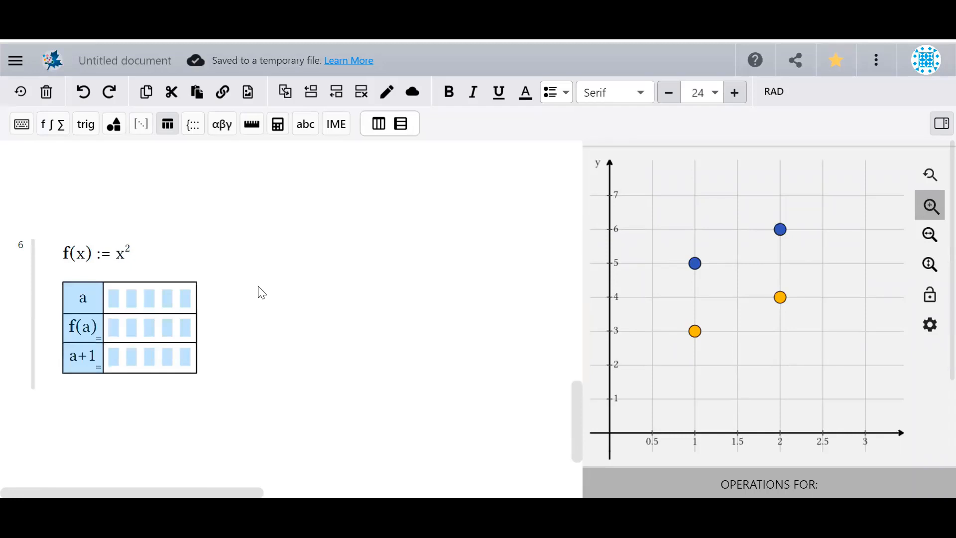
mouse_move(108, 328)
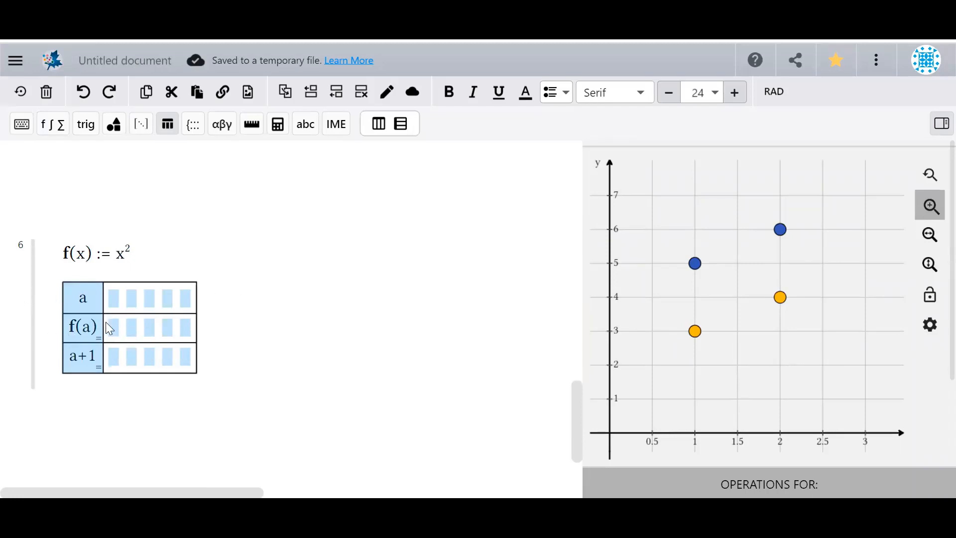
mouse_move(117, 304)
text(1 4)
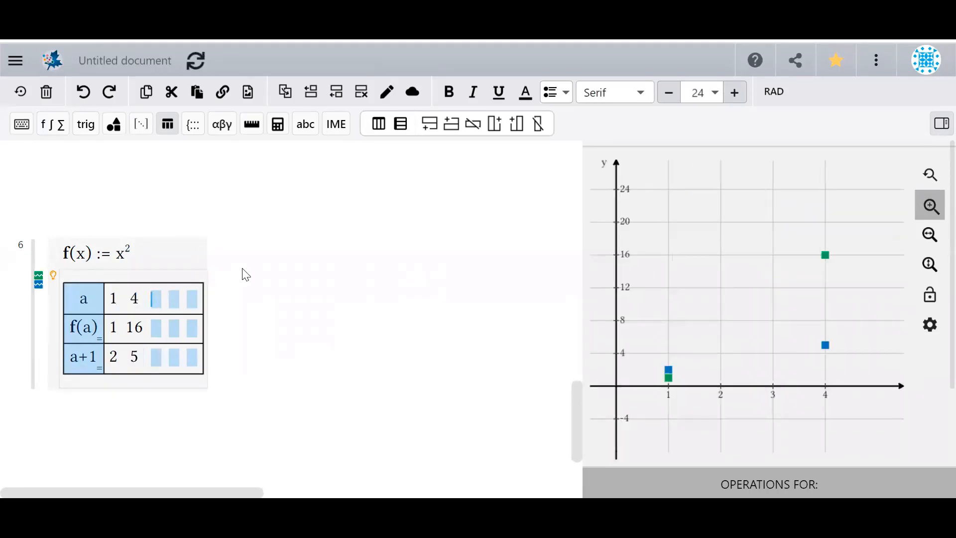
Enter a value in the a row of the f(x) := x² table
text(3)
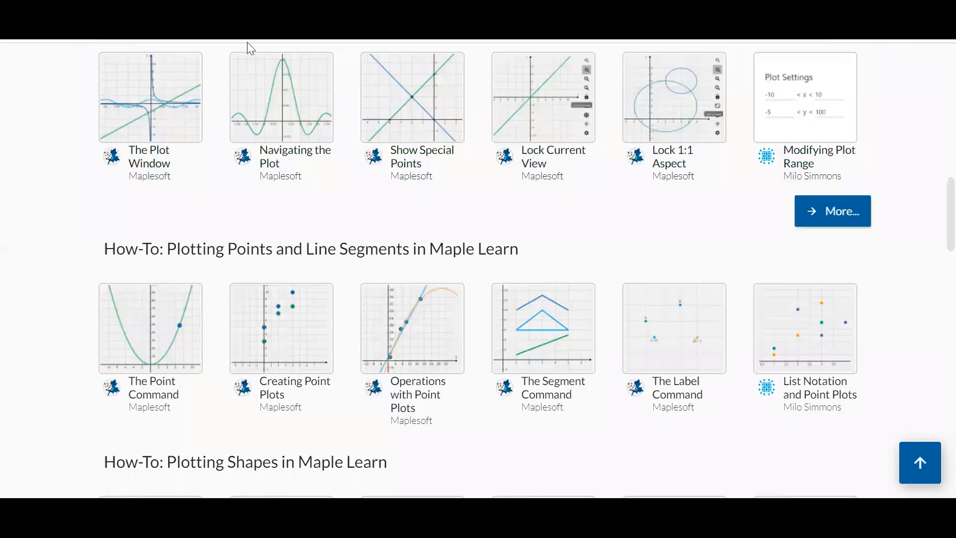
mouse_move(17, 290)
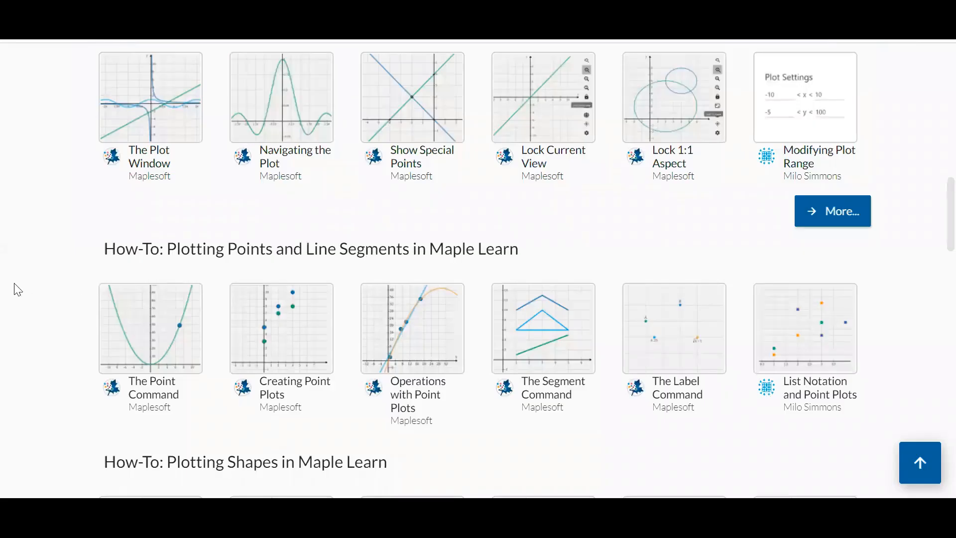